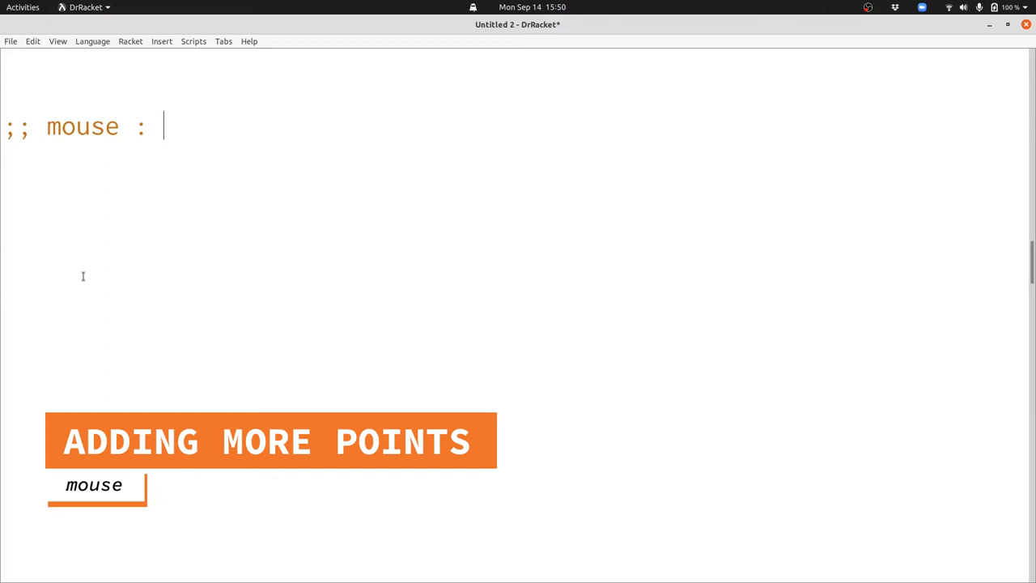
Write the mouse handler signature World Number Number MouseEvent -> World.
{"action": "type", "text": "World"}
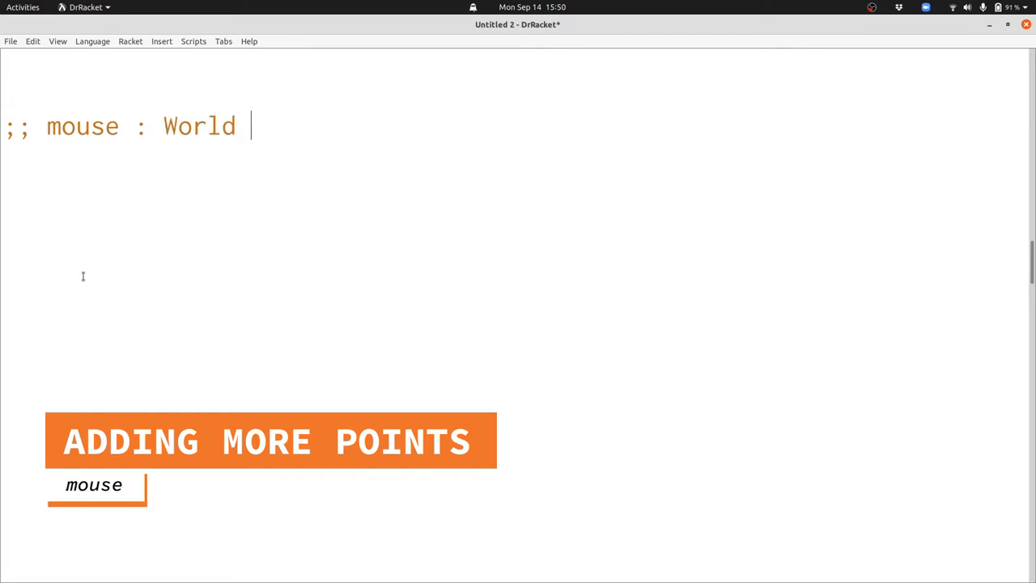
{"action": "type", "text": "Number Number"}
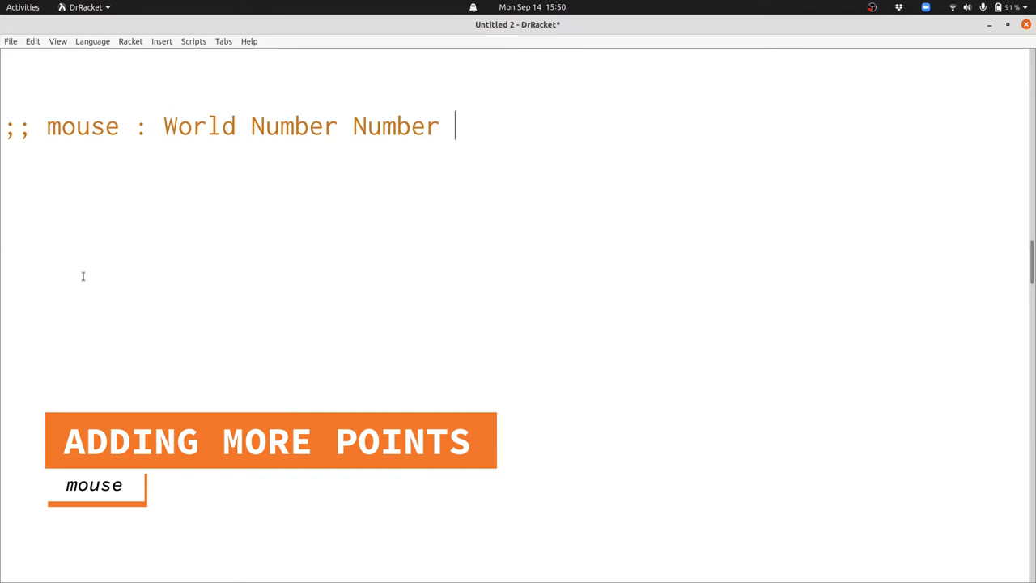
{"action": "type", "text": "MouseEvent -> World"}
{"action": "type", "text": "(define (mouse w x y me) ..."}
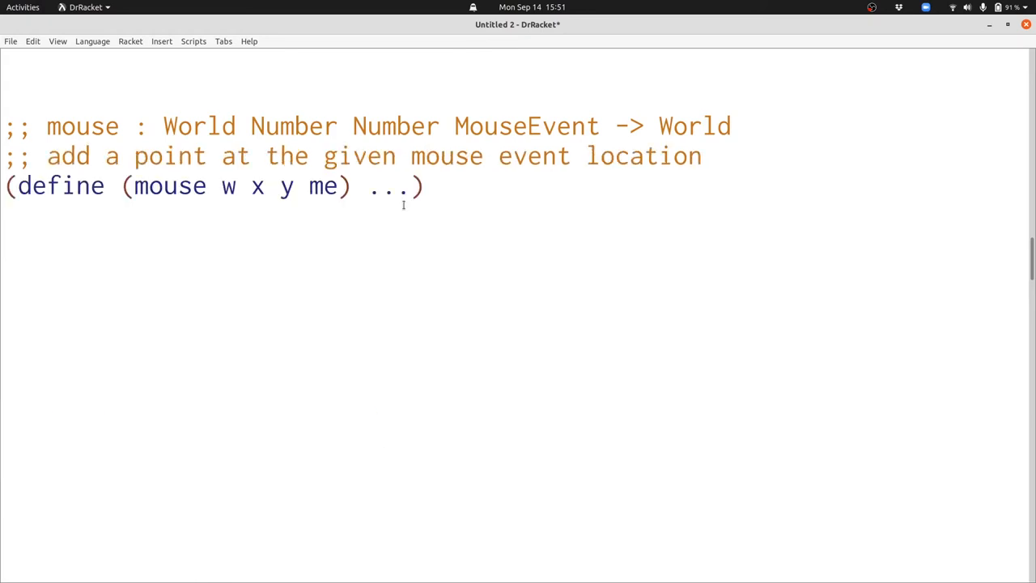
{"action": "type", "text": ";; A World is a BunchOfPoints"}
{"action": "type", "text": "(... w x y  ..."}
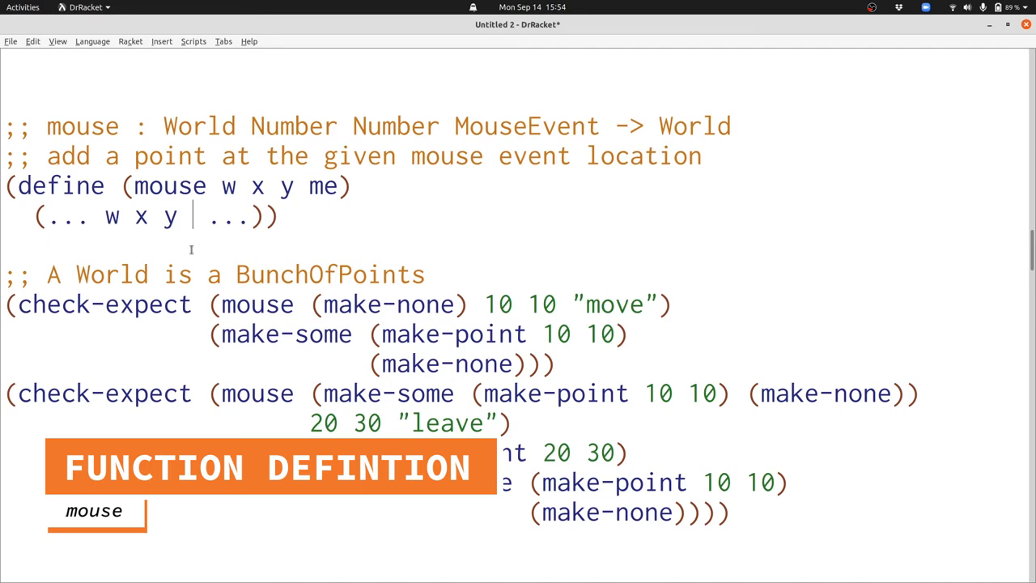
Edit the mouse body template to wrap x and y in (make-point x y).
{"action": "type", "text": "(make-point"}
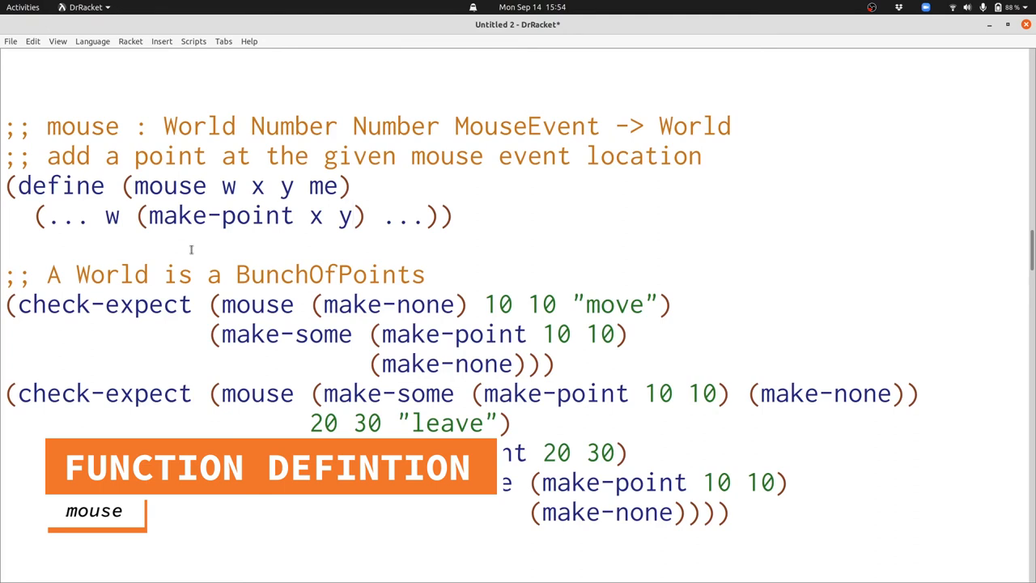
{"action": "left_click", "coordinate": [355, 215]}
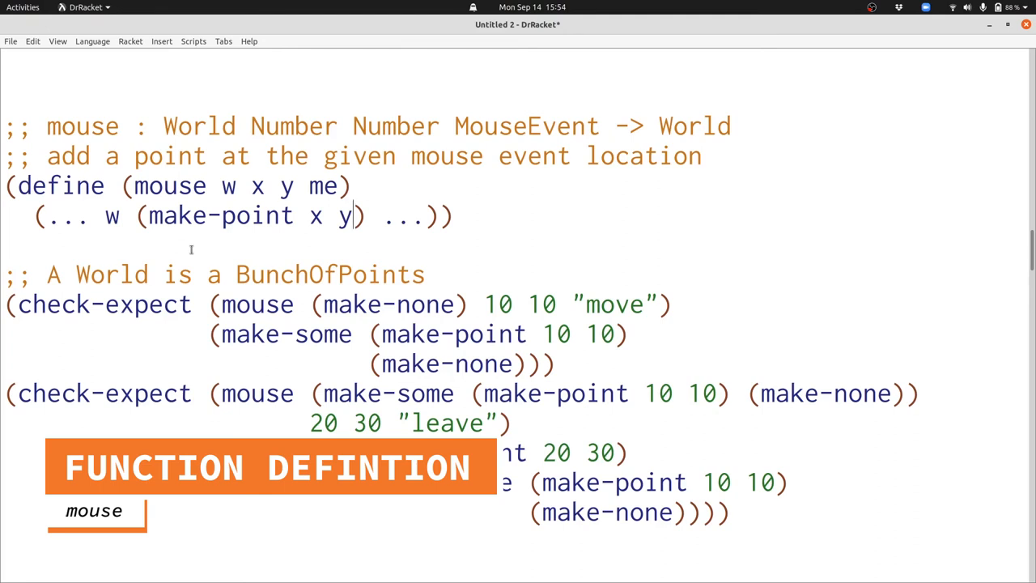